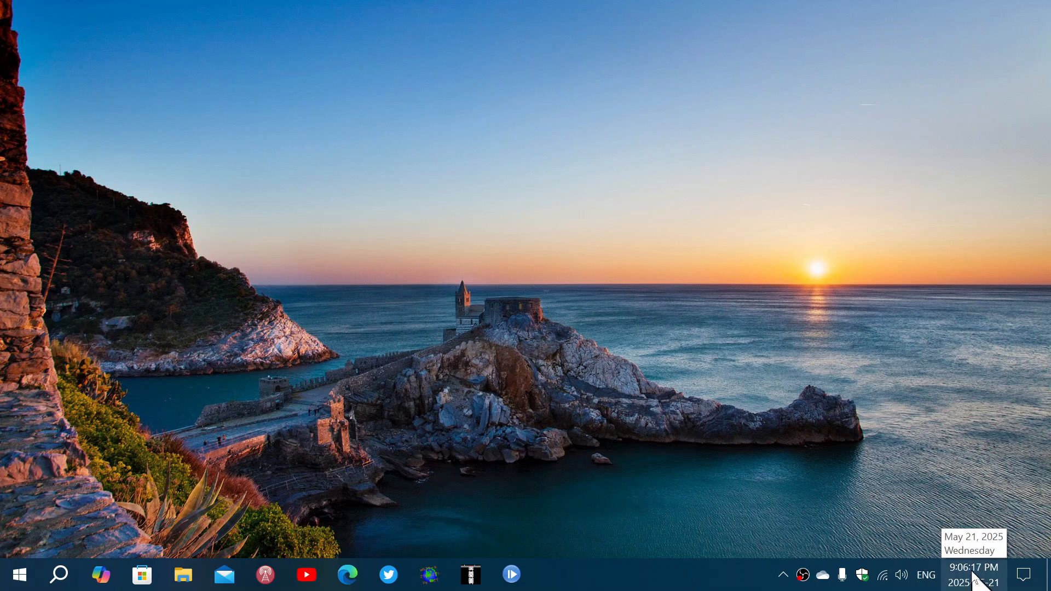
Open the taskbar clock flyout showing 9:07 PM and the May 2025 calendar.
{"action": "left_click", "coordinate": [971, 574]}
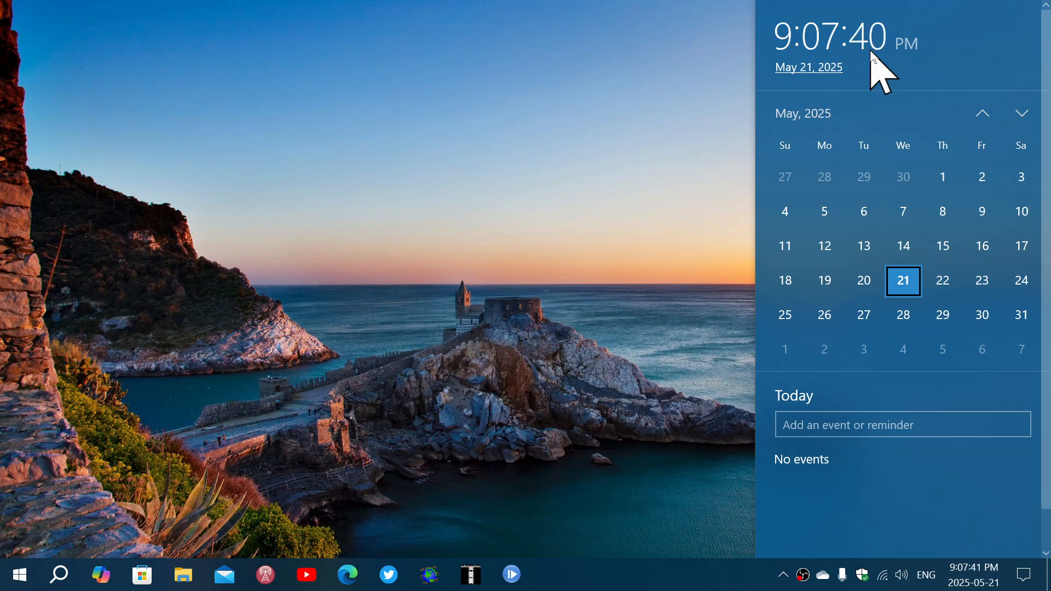
{"action": "mouse_move", "coordinate": [623, 251]}
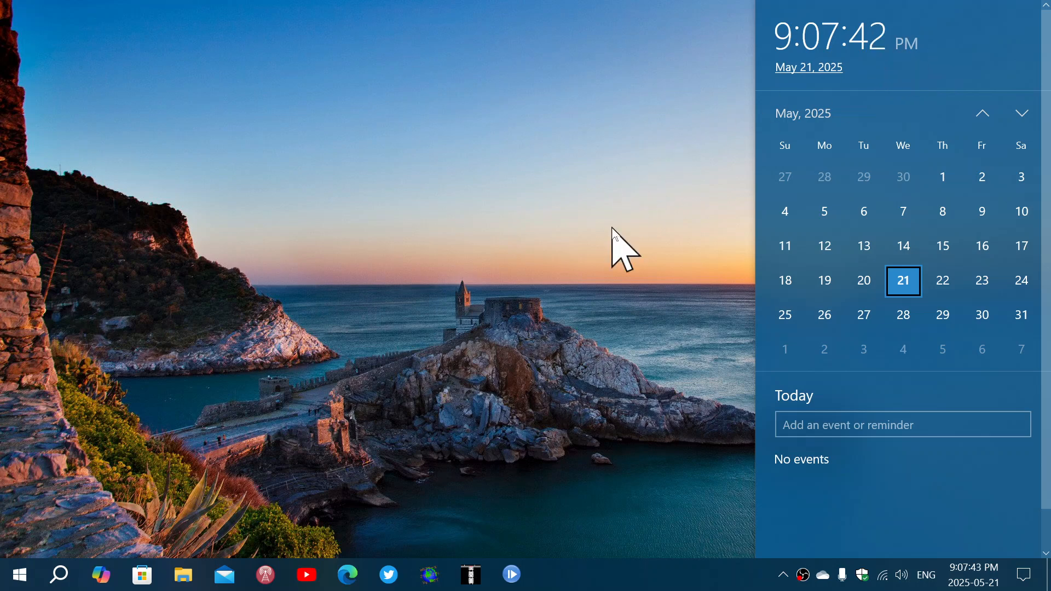
{"action": "mouse_move", "coordinate": [555, 346]}
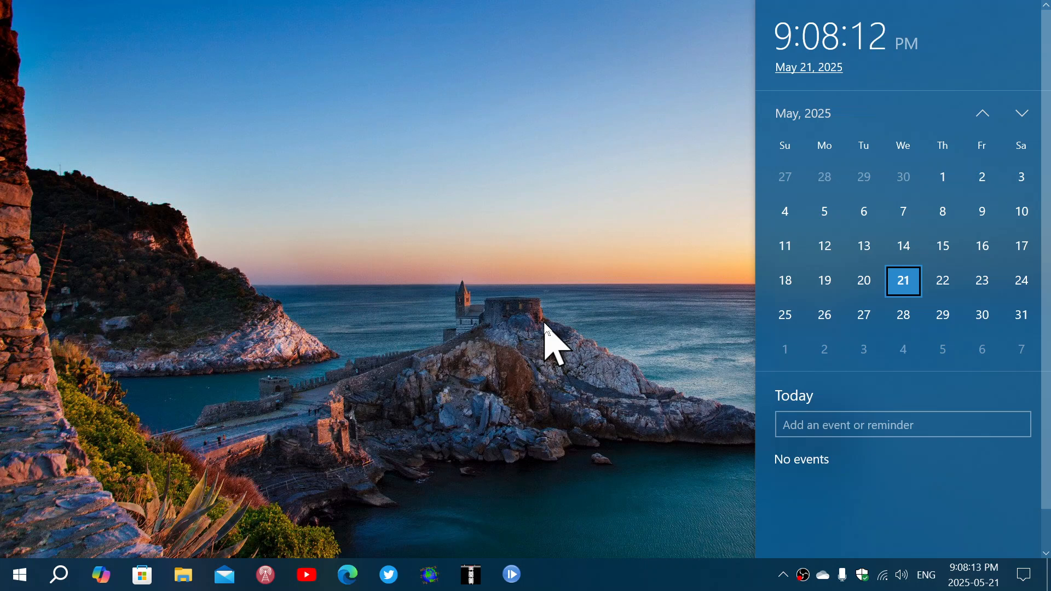
{"action": "mouse_move", "coordinate": [627, 341]}
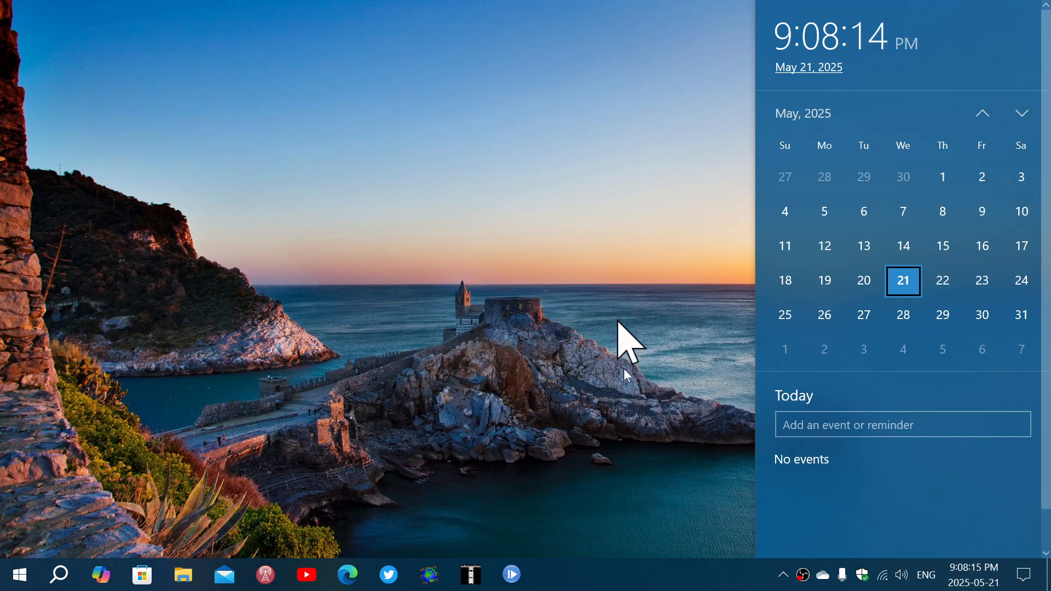